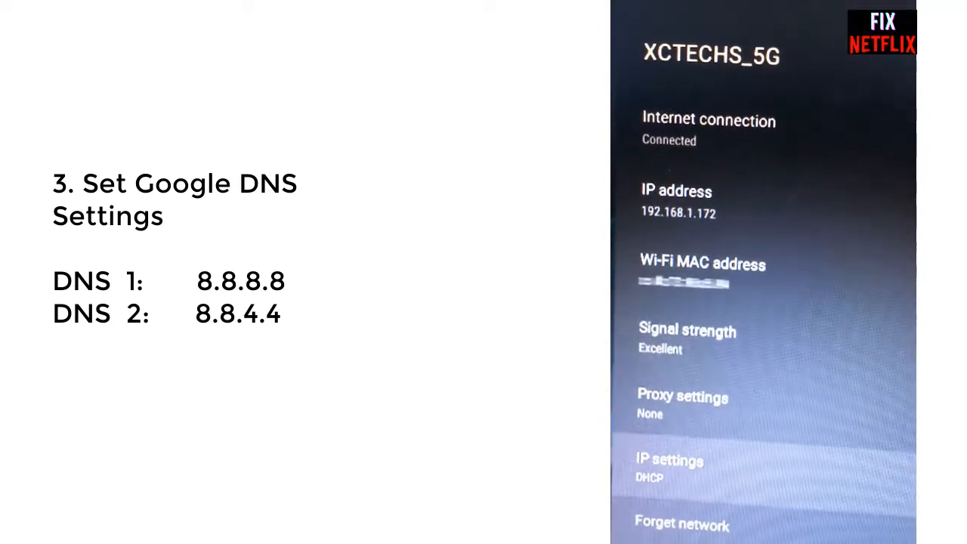
# - Open IP settings for XCTECHS_5G to show the DHCP and Static options
pyautogui.click(669, 461)
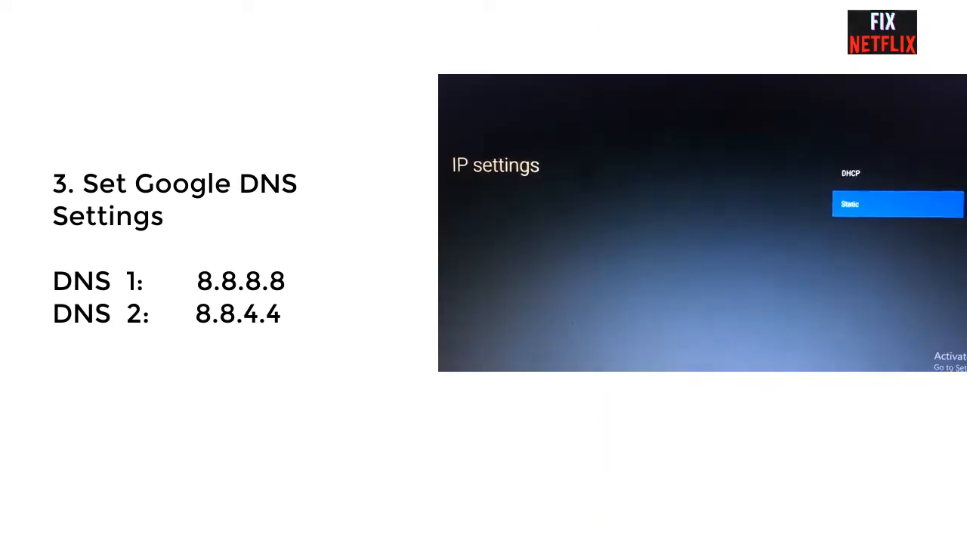